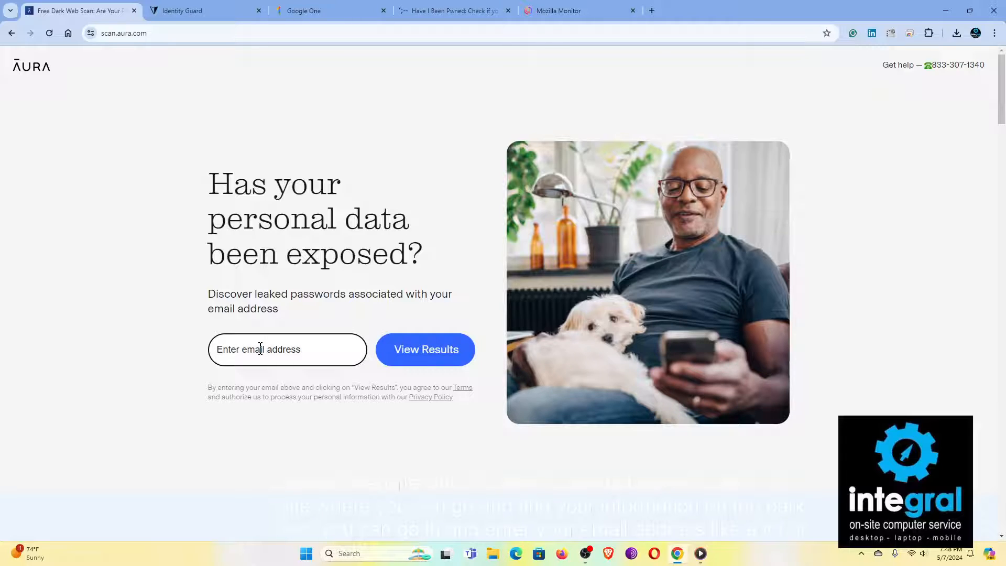
pyautogui.write('dfad')
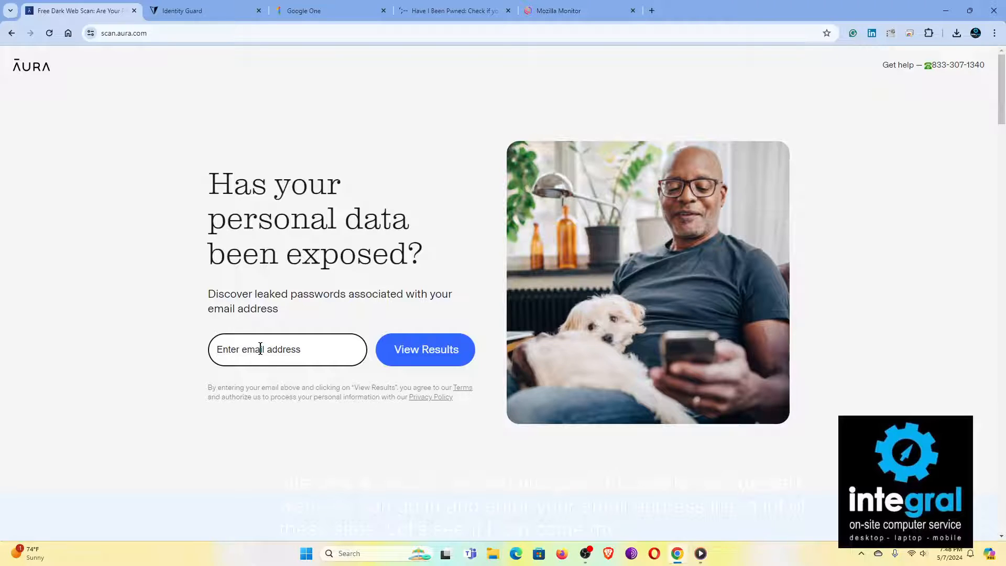
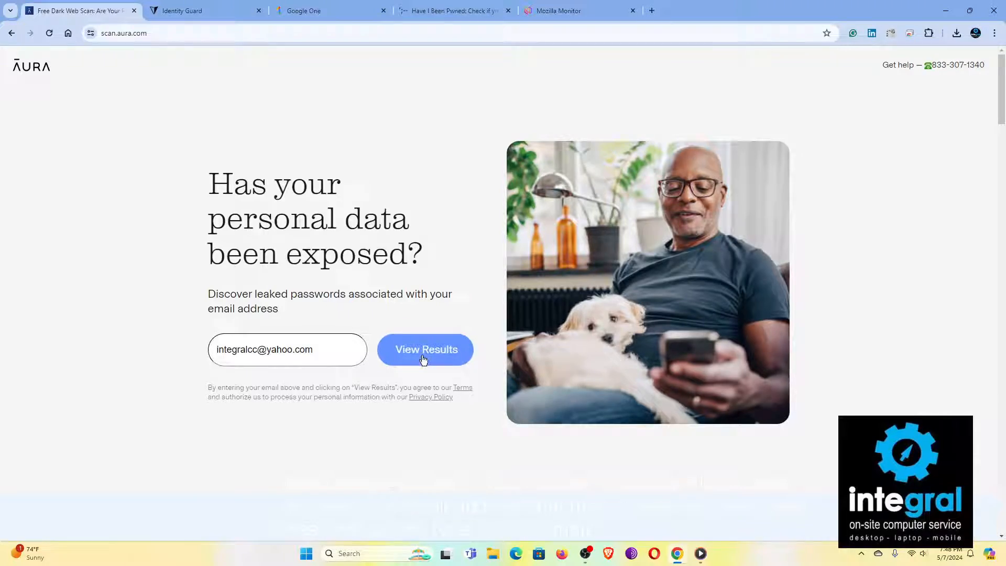
pyautogui.click(425, 350)
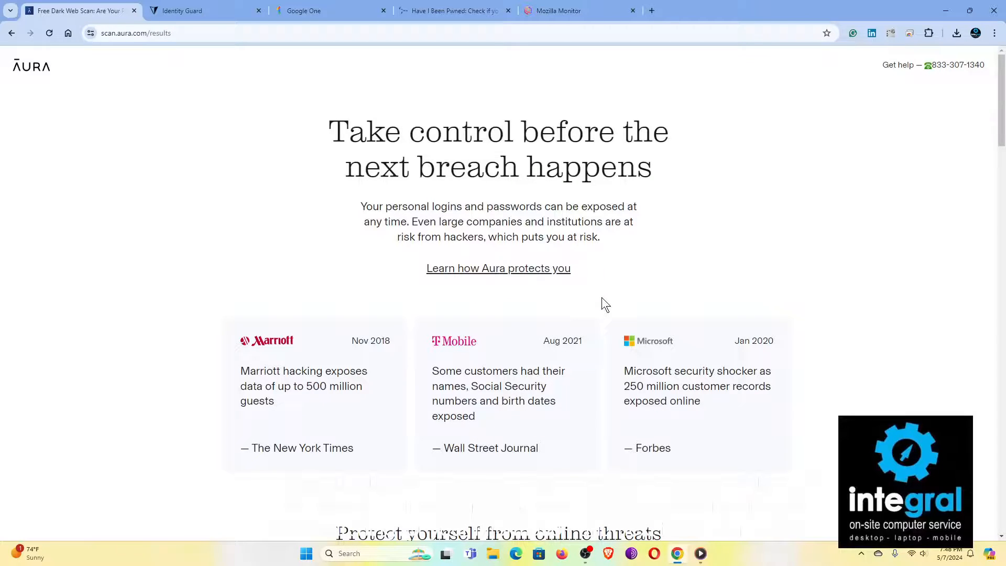
# Scroll past the news cards to Aura's 'Results for' section showing no exposed data, then move to Identity Guard
pyautogui.scroll(-3)
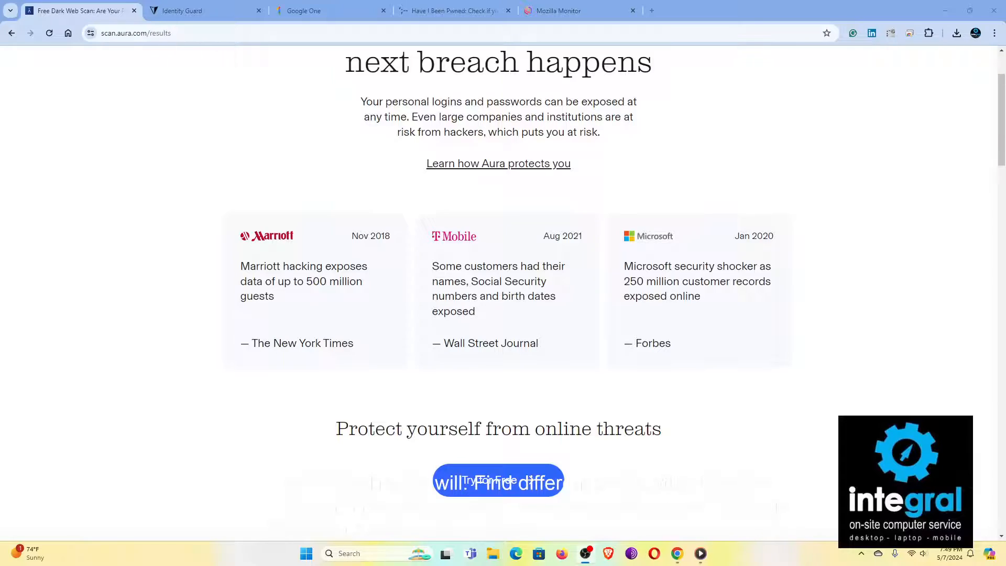
pyautogui.scroll(3)
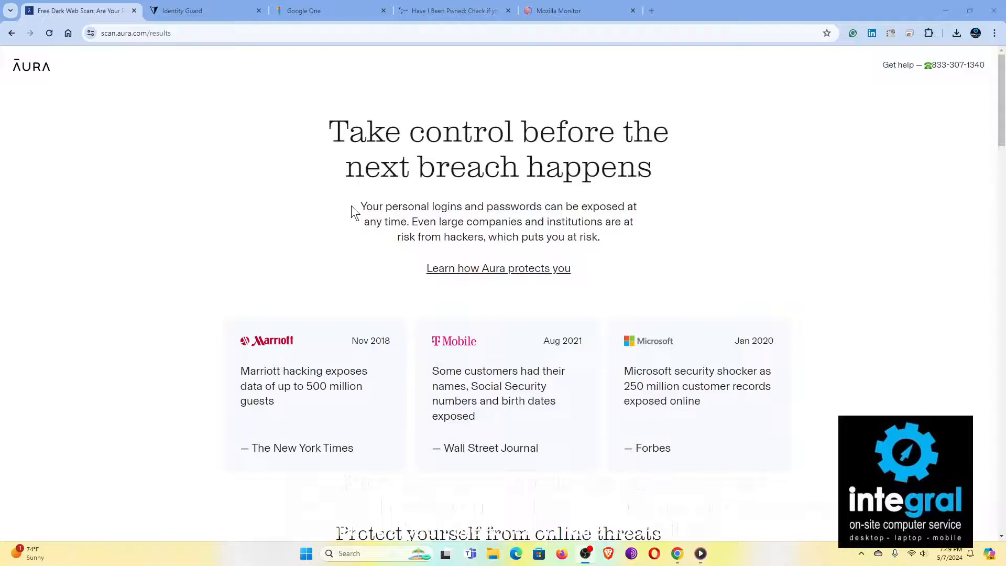
pyautogui.scroll(-3)
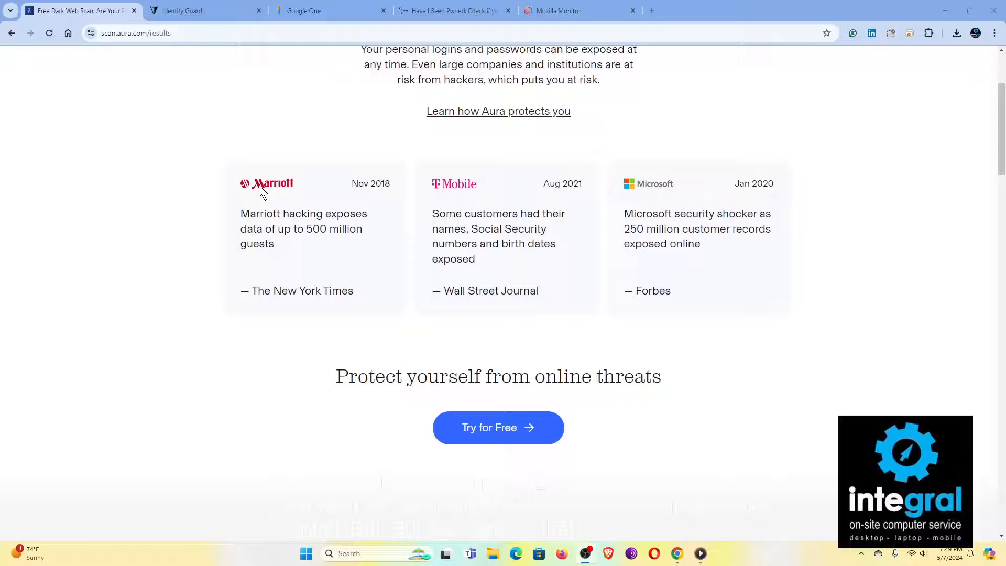
pyautogui.moveTo(635, 218)
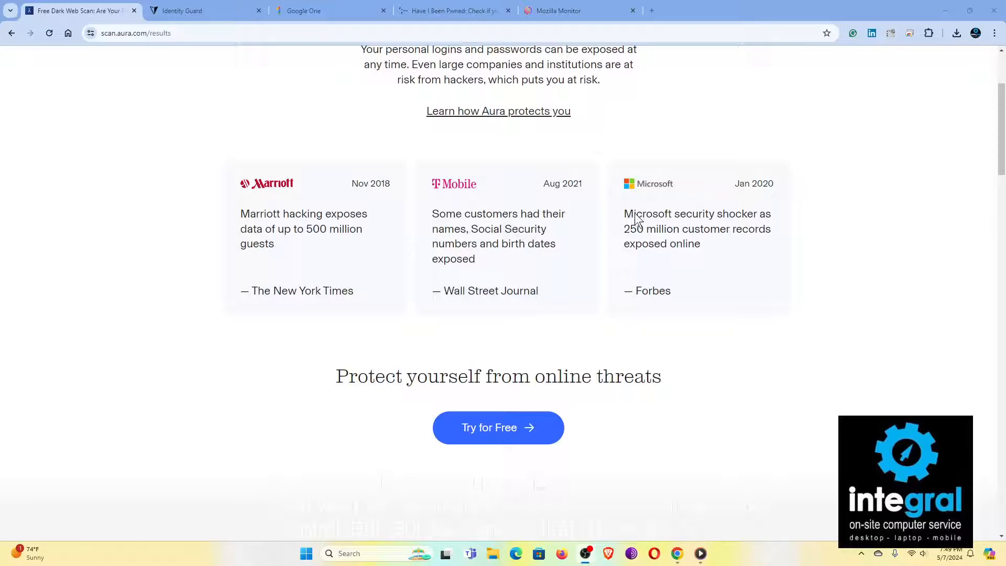
pyautogui.scroll(-3)
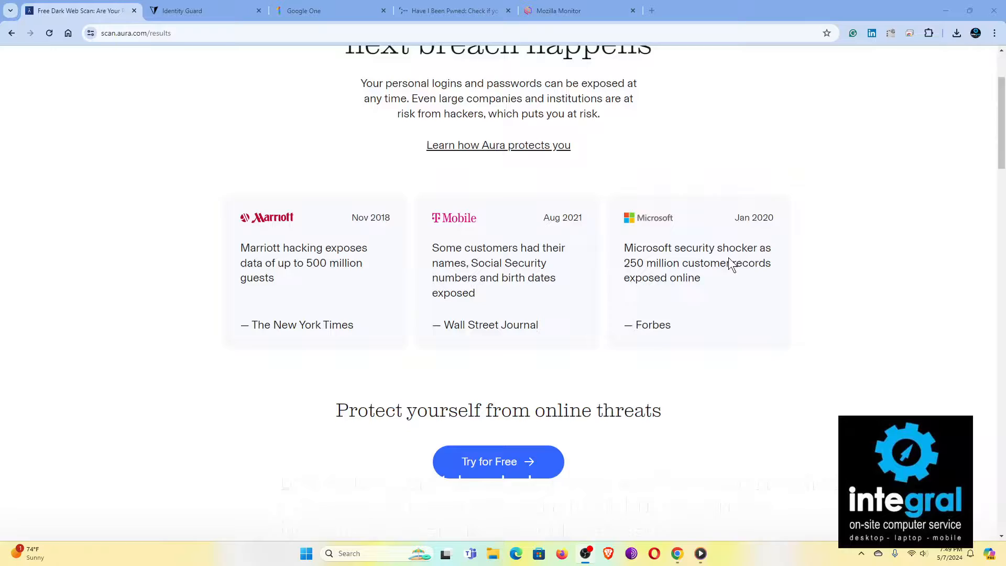
pyautogui.scroll(3)
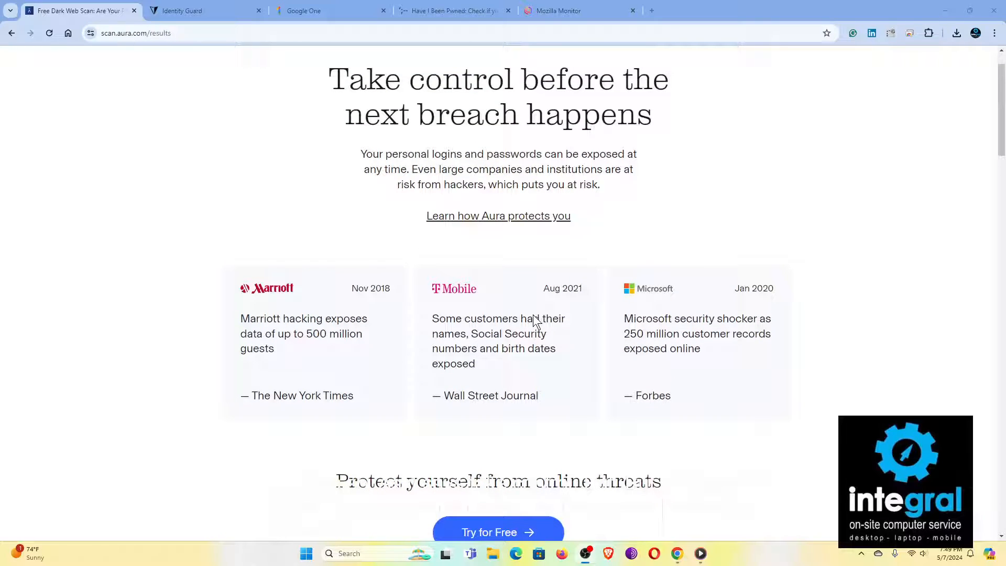
pyautogui.scroll(-3)
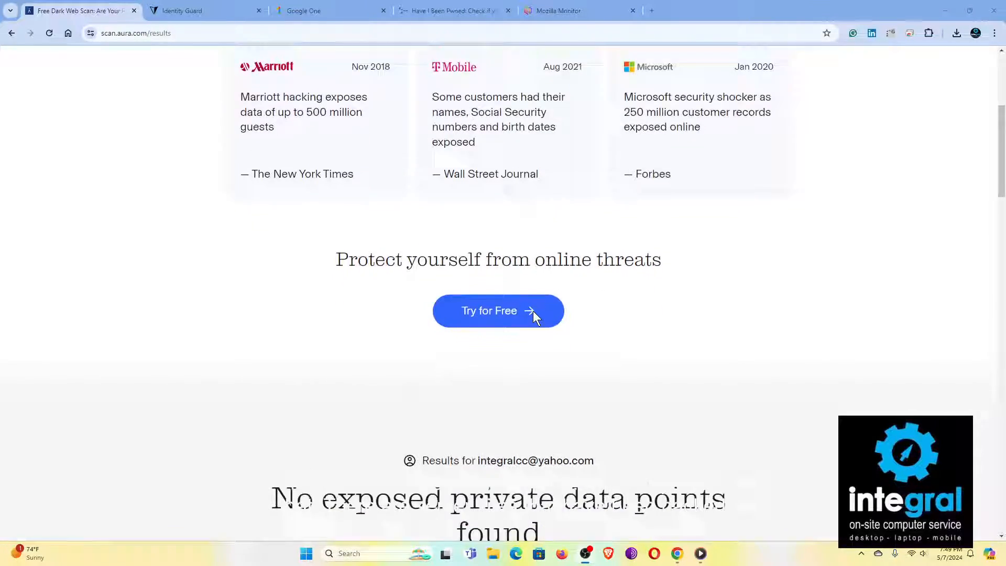
pyautogui.scroll(-3)
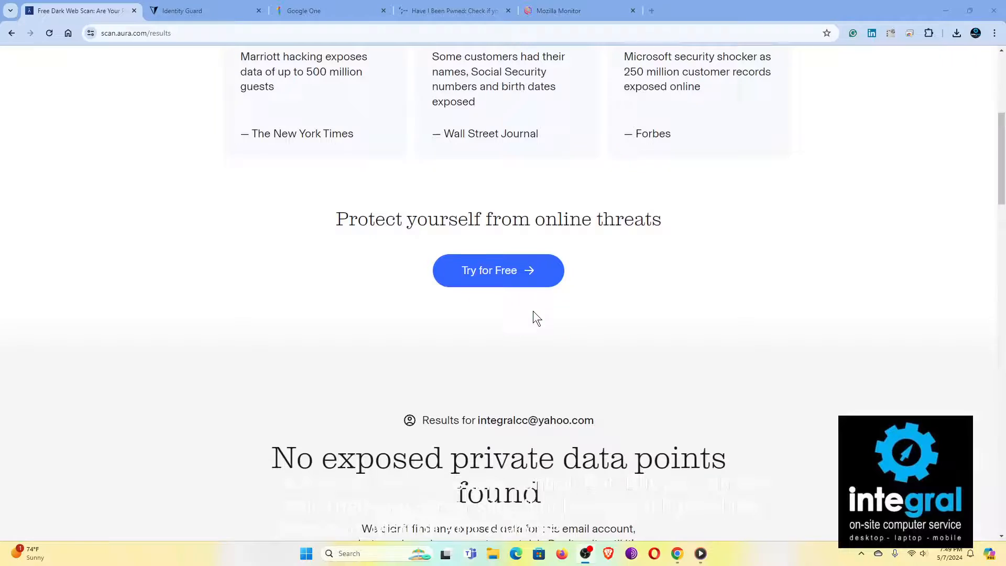
pyautogui.scroll(-3)
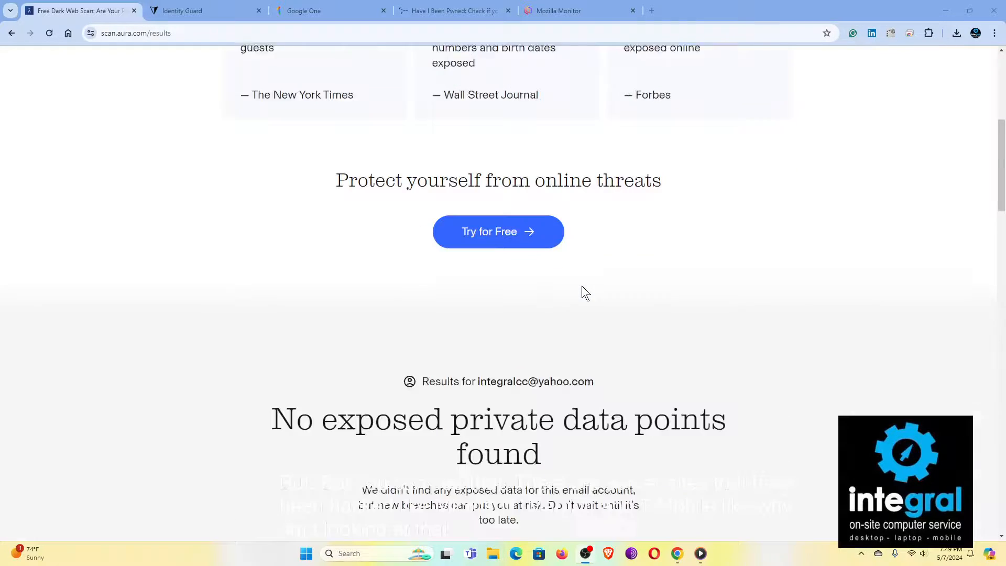
pyautogui.scroll(-3)
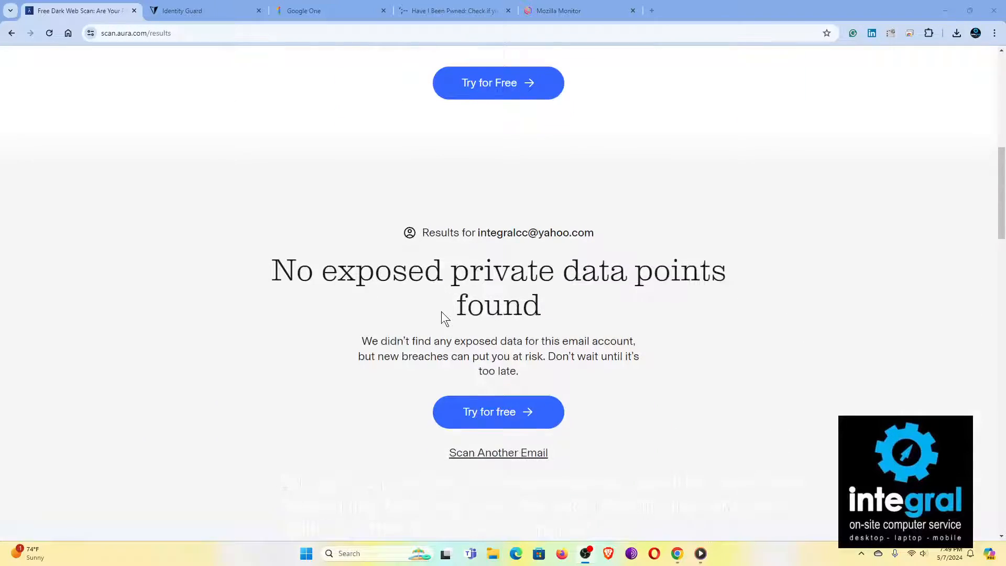
pyautogui.scroll(-3)
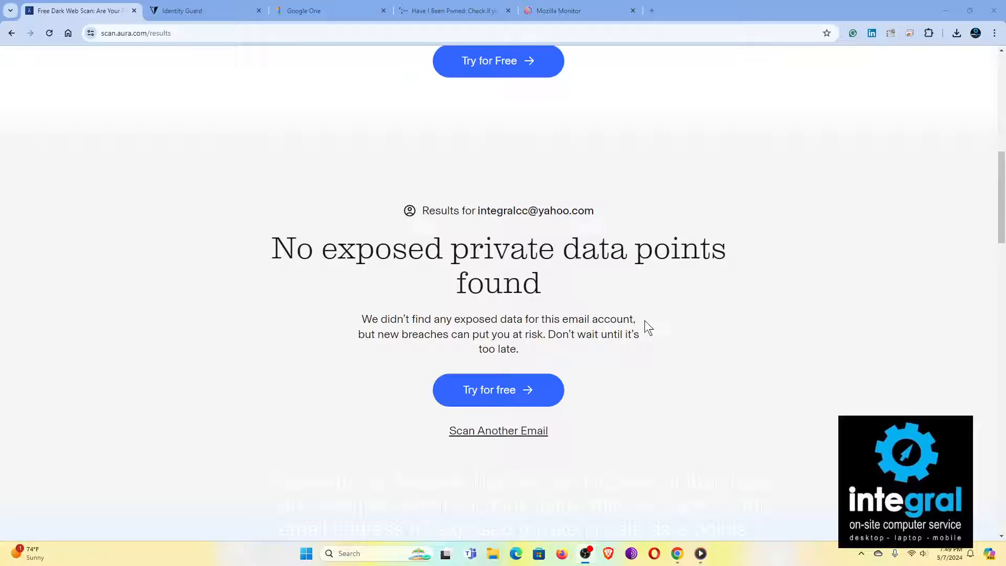
pyautogui.moveTo(497, 430)
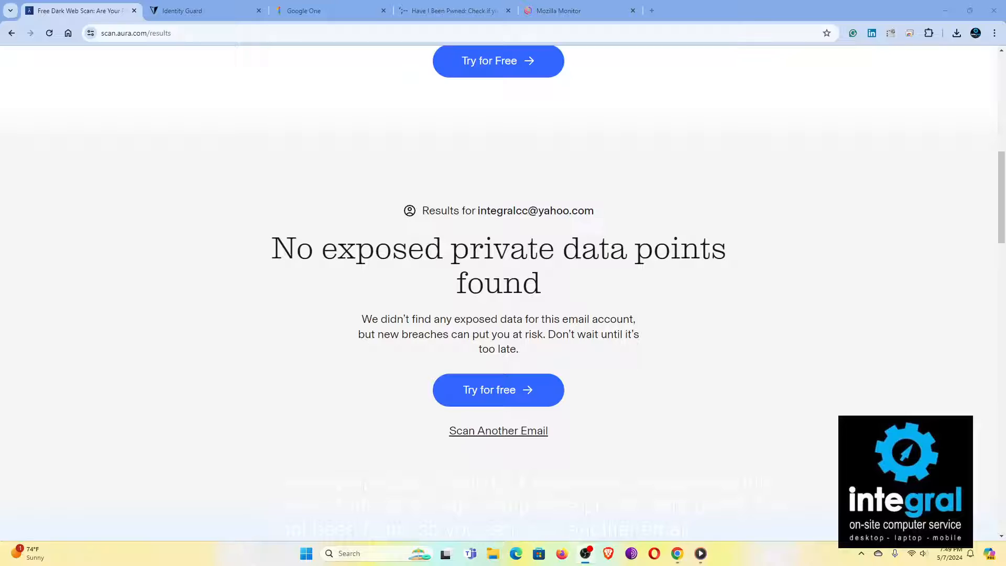
pyautogui.click(205, 10)
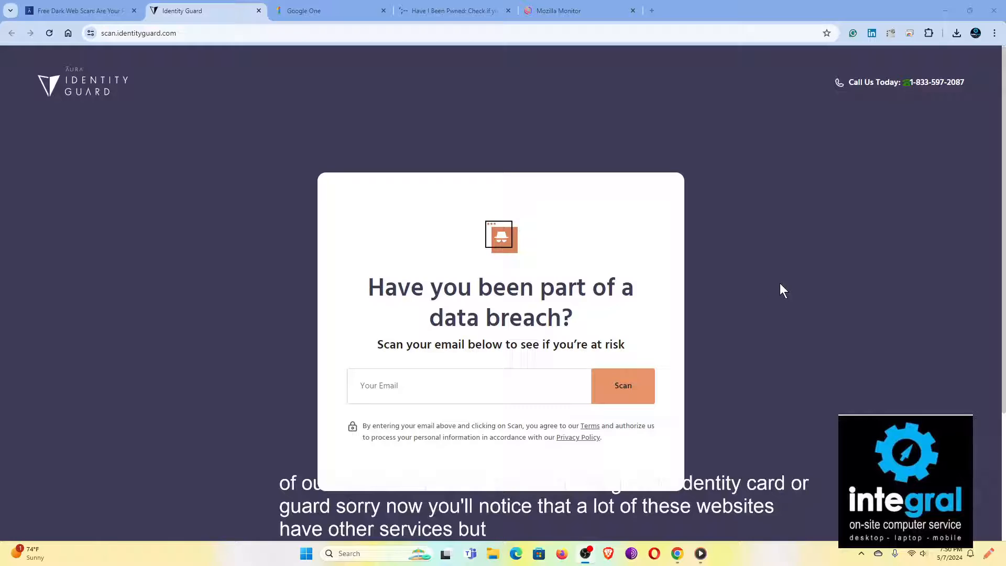
# Paste the test email into Identity Guard's field and start its breach scan
pyautogui.scroll(-3)
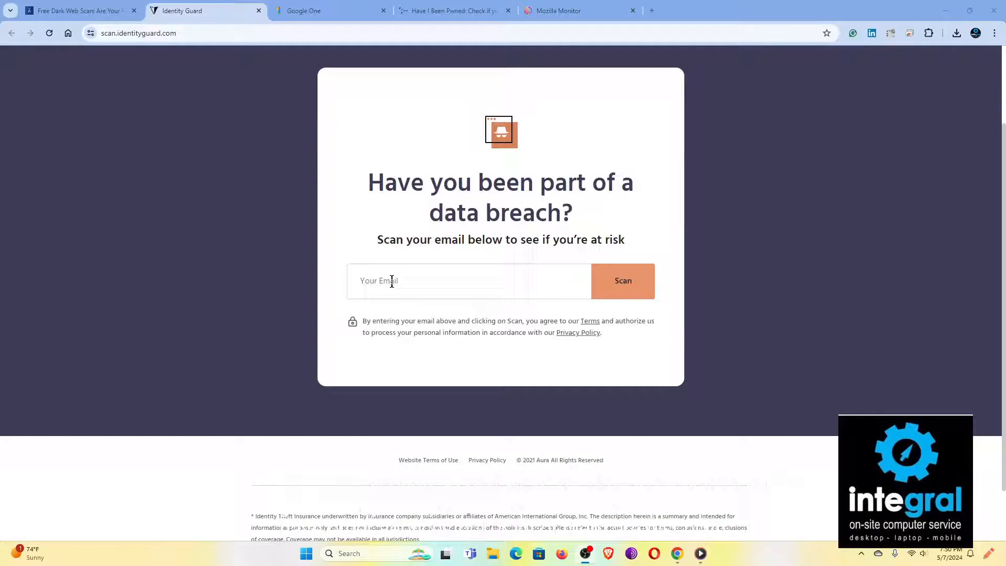
pyautogui.rightClick(391, 281)
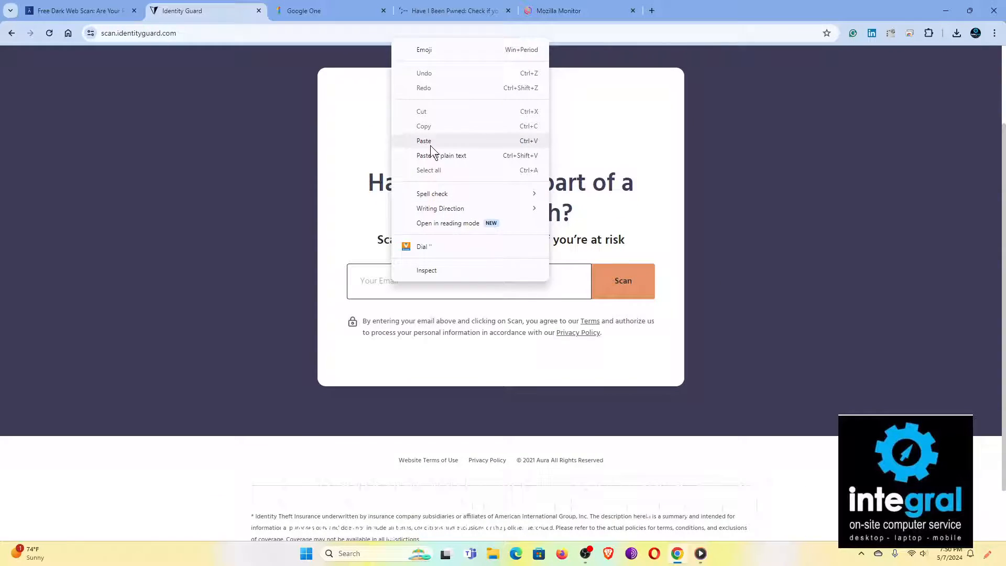
pyautogui.click(424, 141)
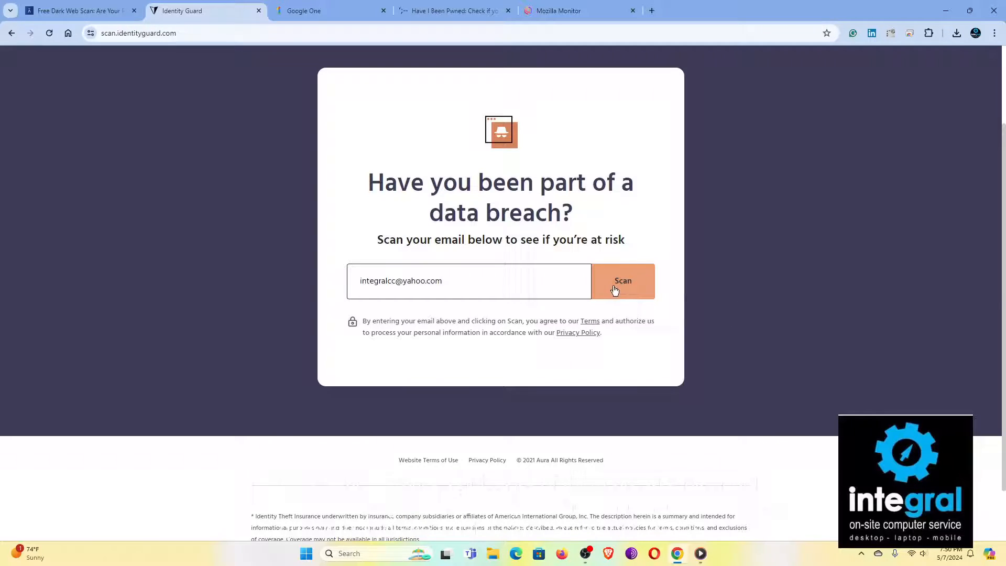
pyautogui.click(621, 280)
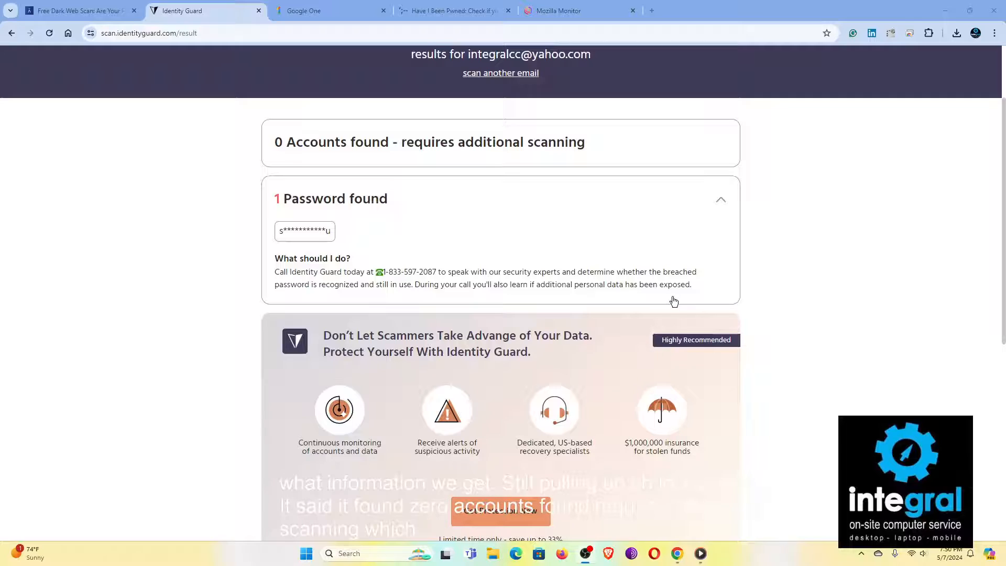
# Review the Password found section showing one exposed password and zero accounts, then move to Google One
pyautogui.scroll(-3)
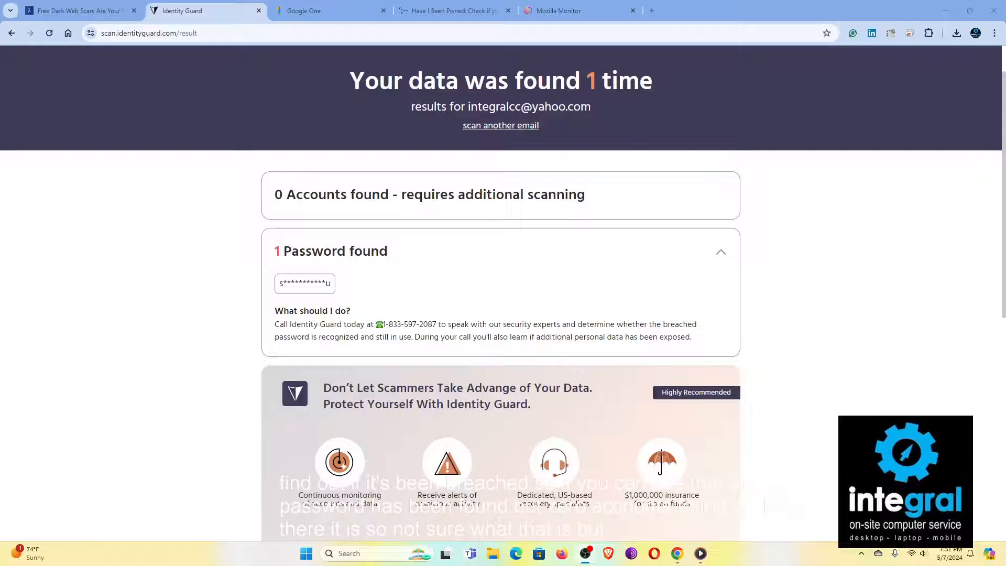
pyautogui.click(330, 10)
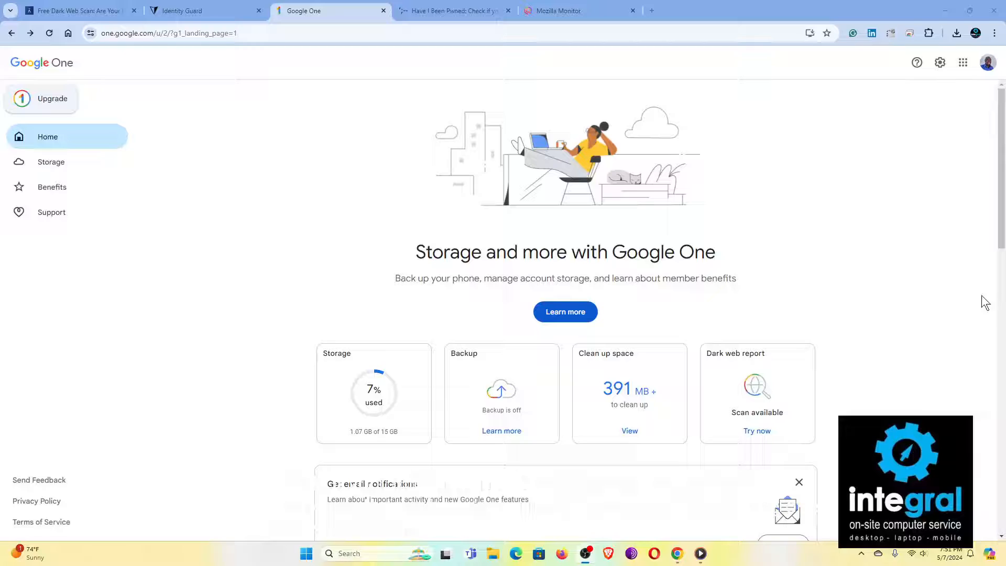
pyautogui.moveTo(95, 54)
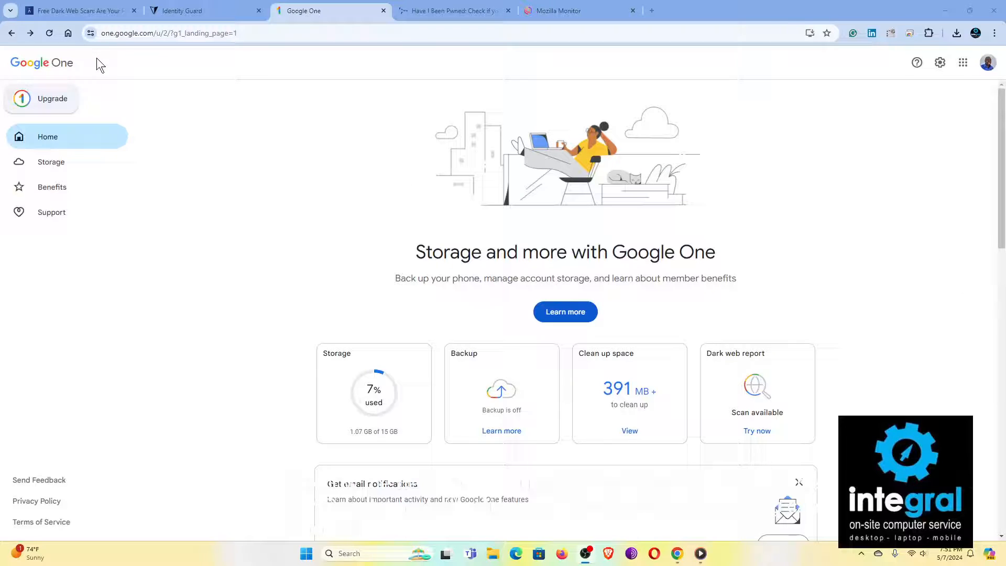
pyautogui.moveTo(266, 154)
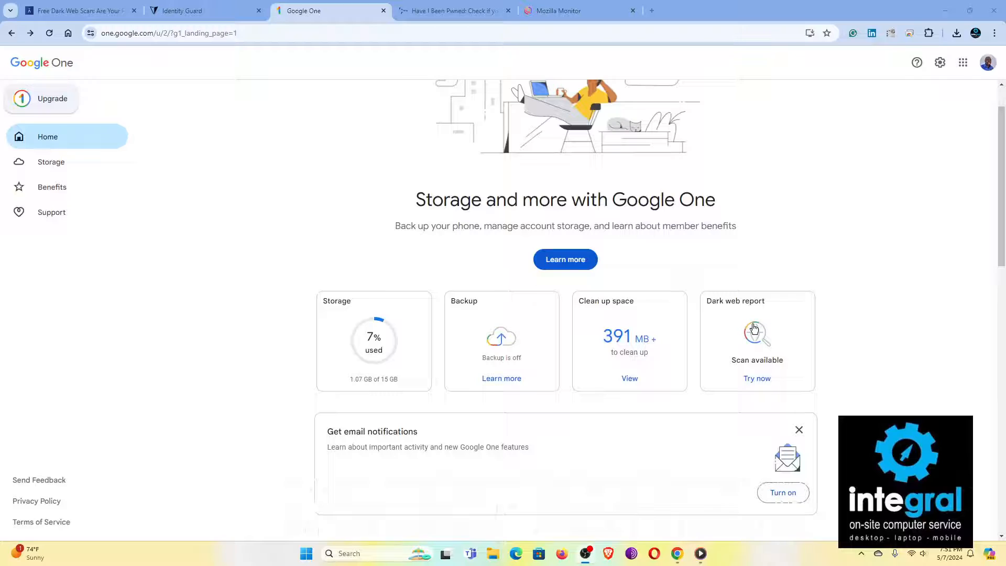
# Start Google One's Dark web report setup via Try now for the account's Gmail address
pyautogui.click(756, 378)
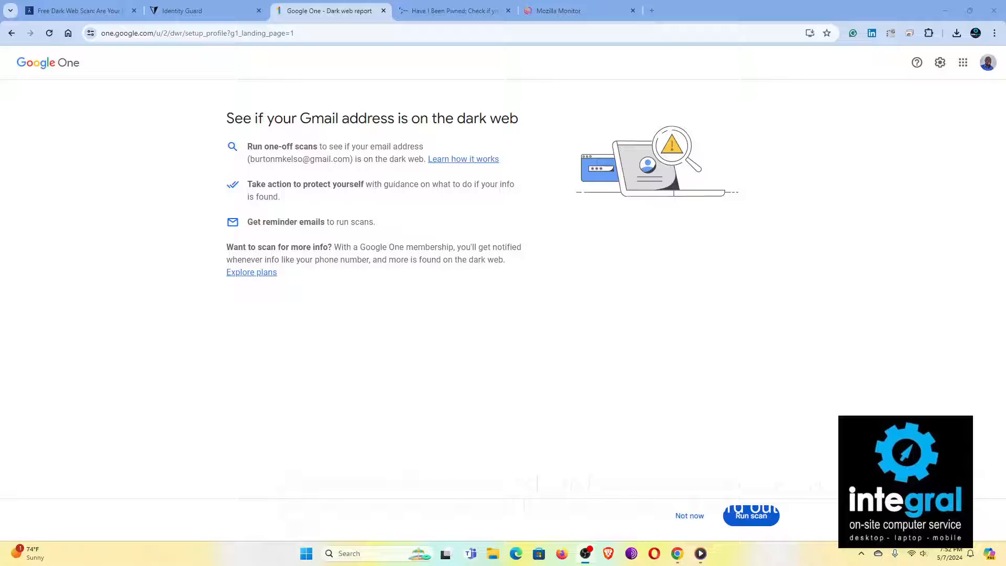
pyautogui.moveTo(807, 538)
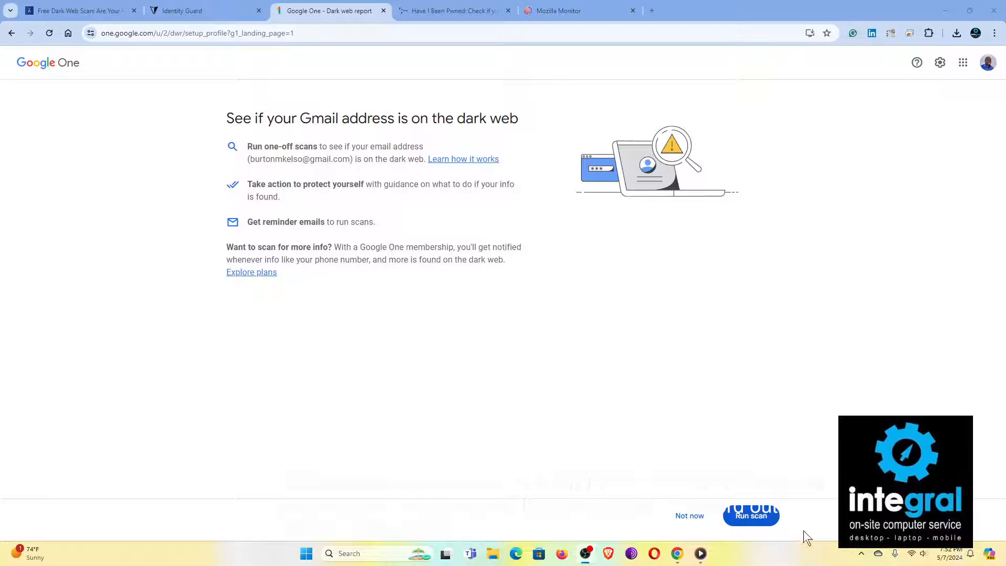
# Run Google One's dark web scan, which finds no results, then move to Have I Been Pwned
pyautogui.click(750, 516)
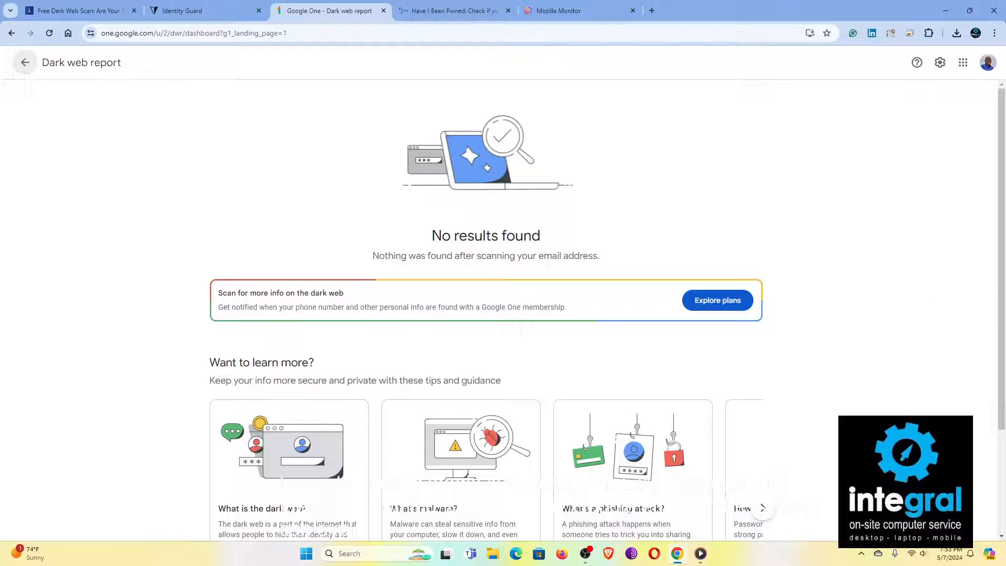
pyautogui.click(454, 11)
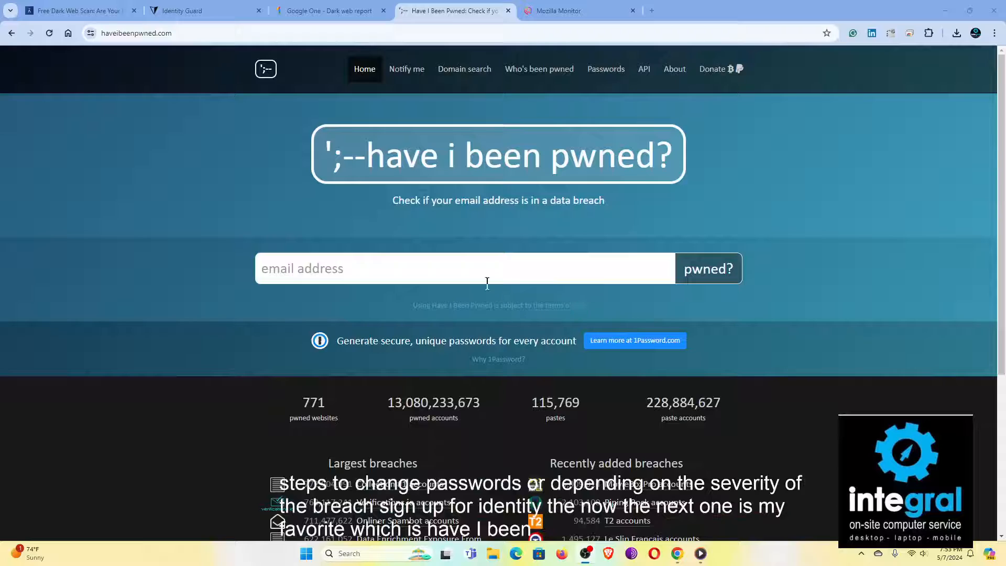
# Paste the test address into Have I Been Pwned and check it with the pwned? button
pyautogui.rightClick(462, 268)
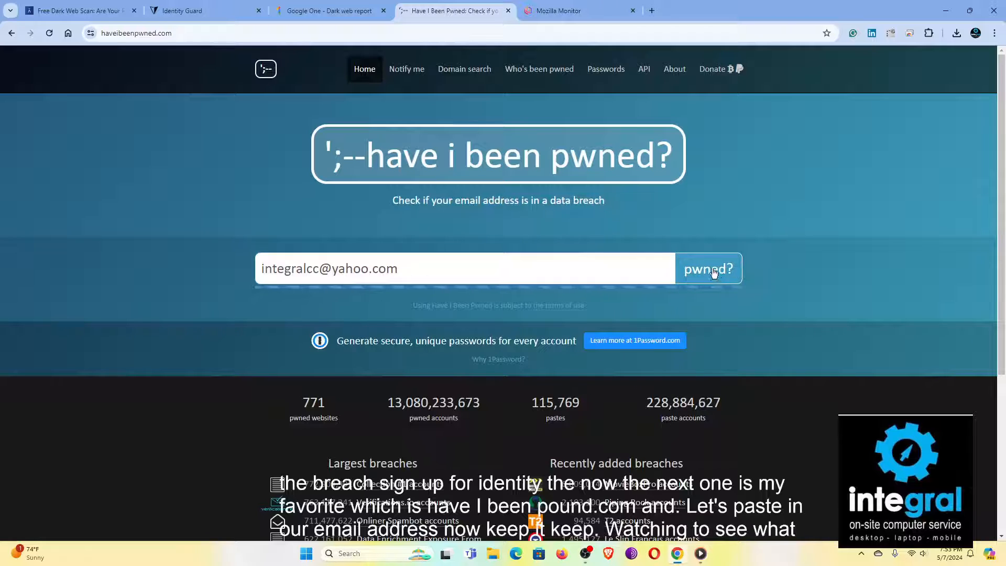
pyautogui.click(708, 268)
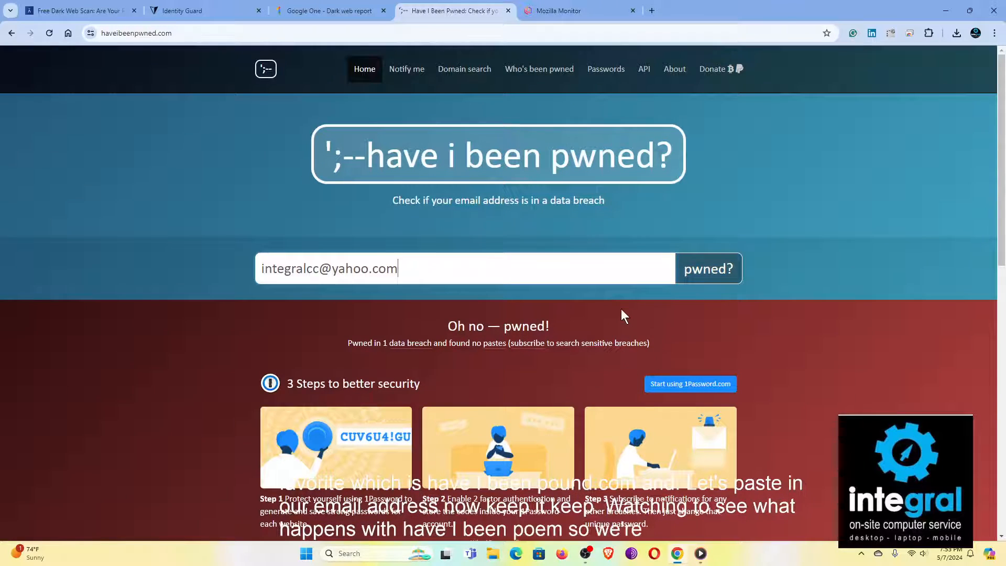
# Scroll to the breaches section showing the 2017 Retina-X hack, then move to Mozilla Monitor
pyautogui.scroll(-3)
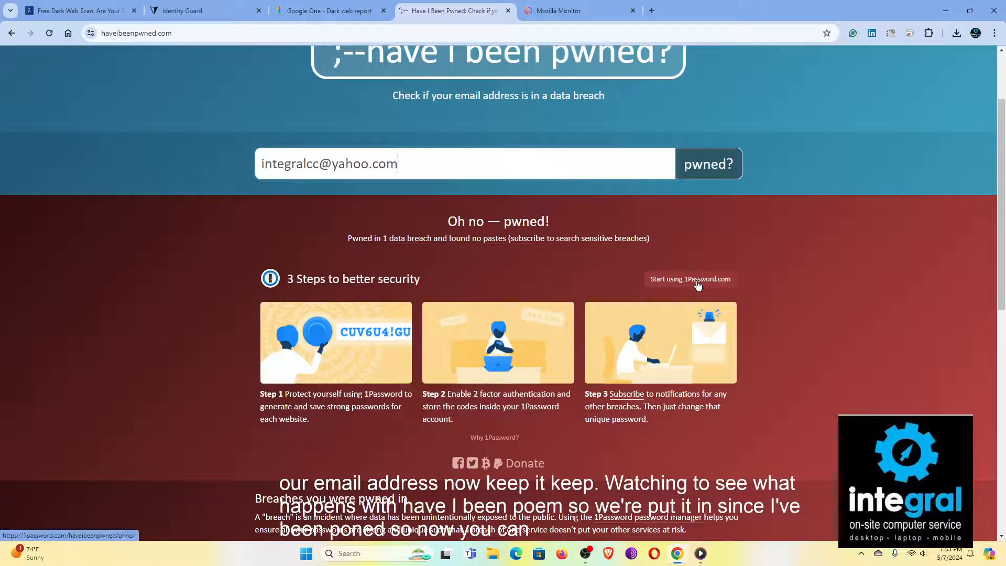
pyautogui.moveTo(604, 275)
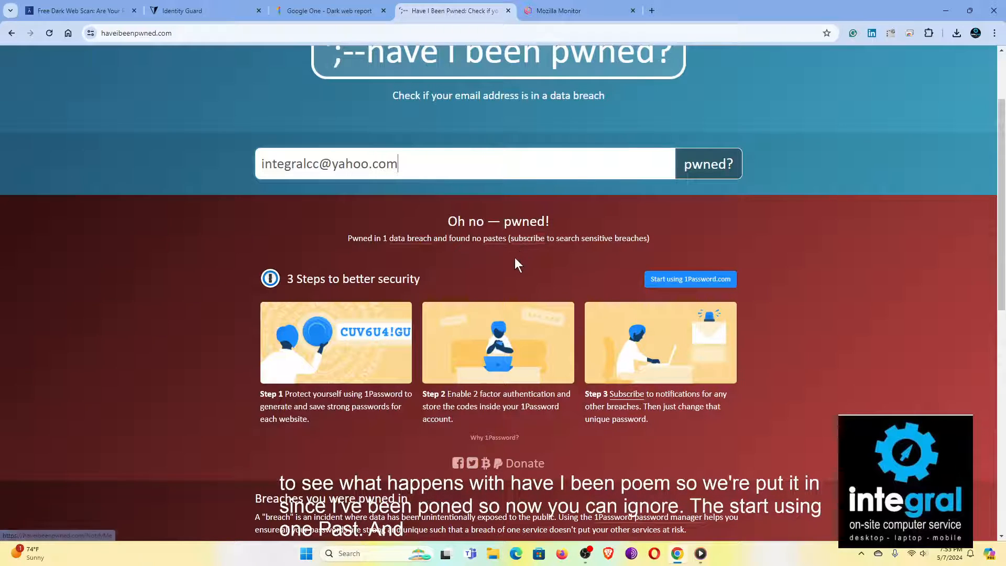
pyautogui.scroll(-3)
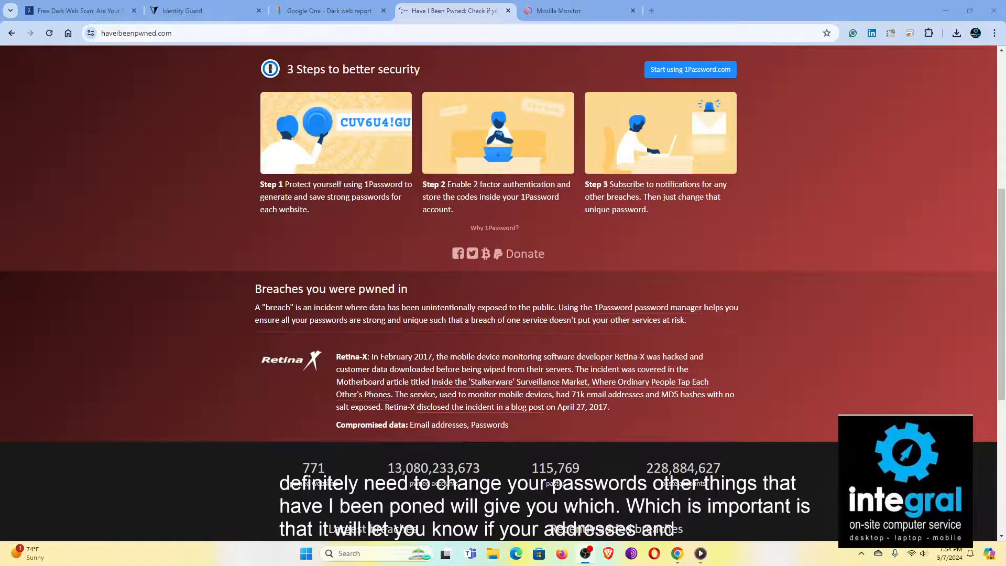
pyautogui.click(577, 10)
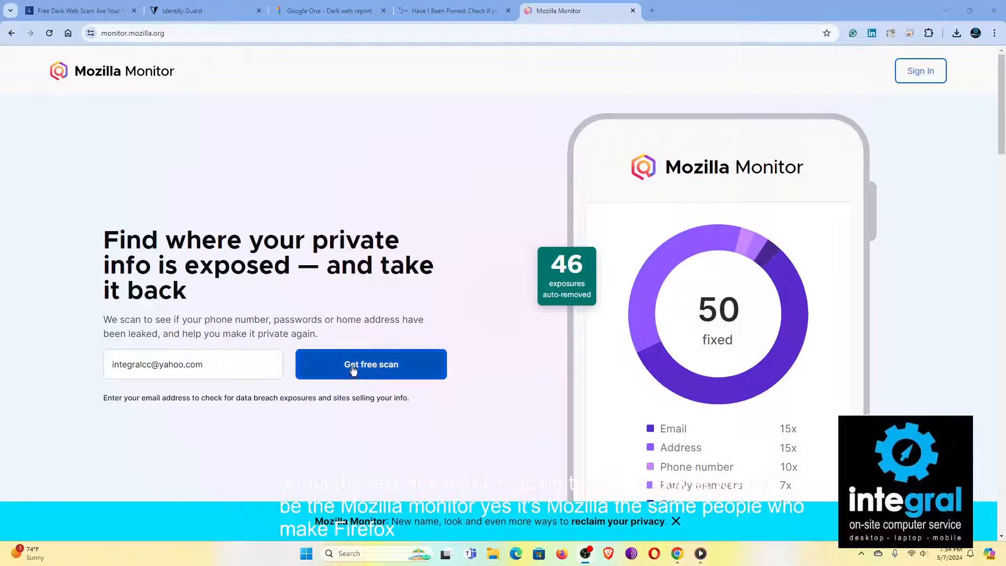
# Request Mozilla Monitor's free scan for the entered email, reaching the account sign-up page
pyautogui.click(370, 364)
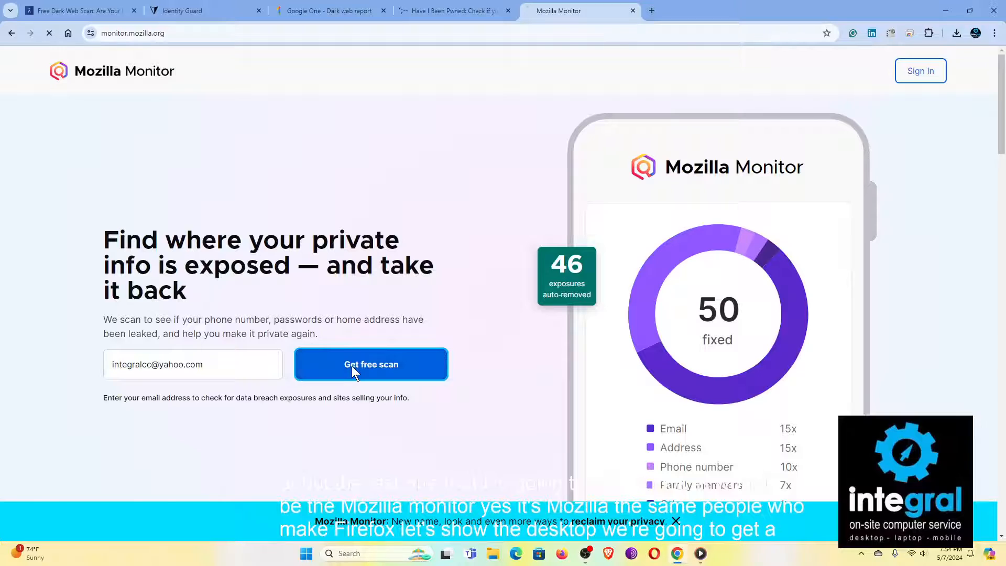
pyautogui.click(370, 364)
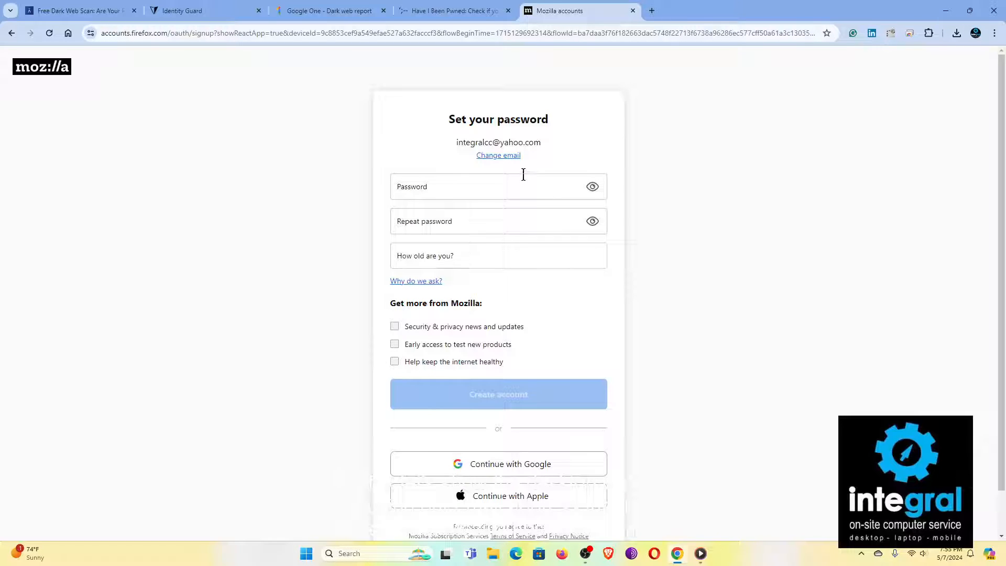
pyautogui.moveTo(502, 214)
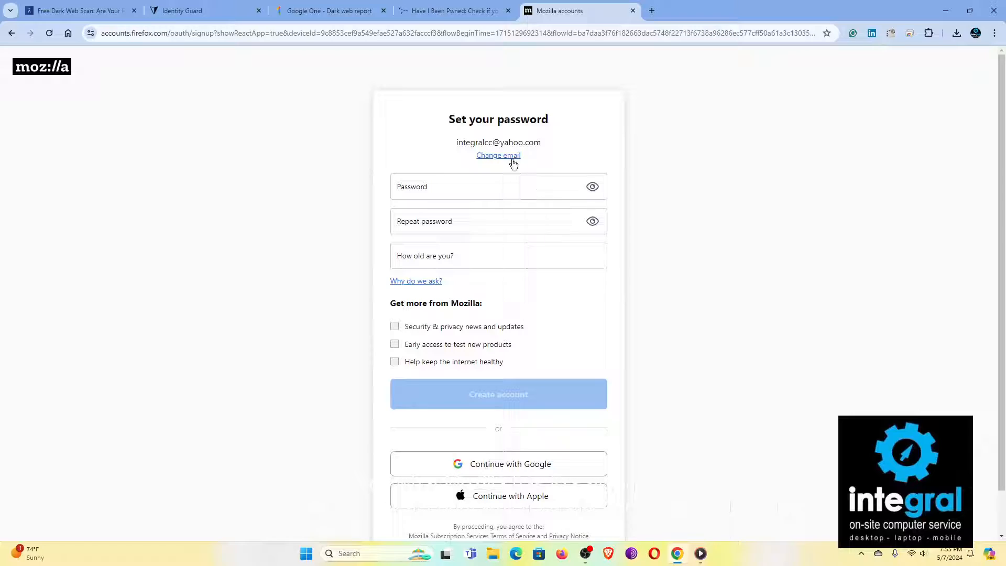
pyautogui.moveTo(628, 323)
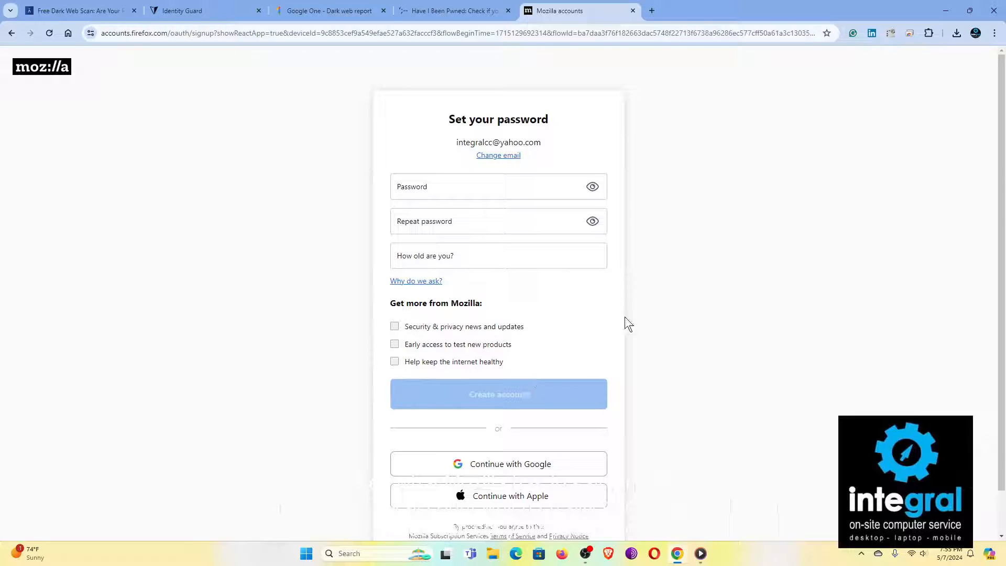